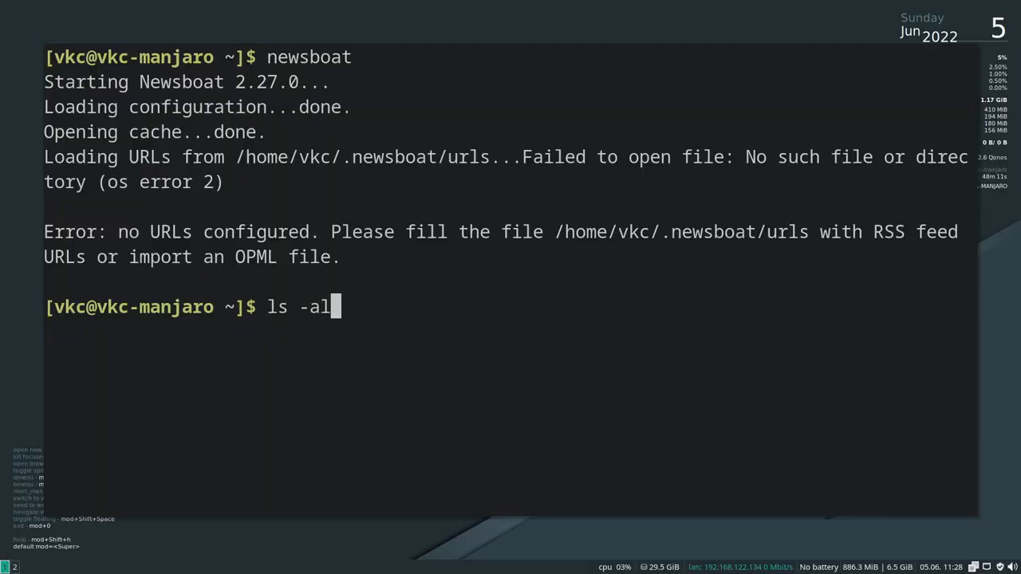
- Run ls -al to show all home directory files, confirming the .newsboat folder
key("Return")
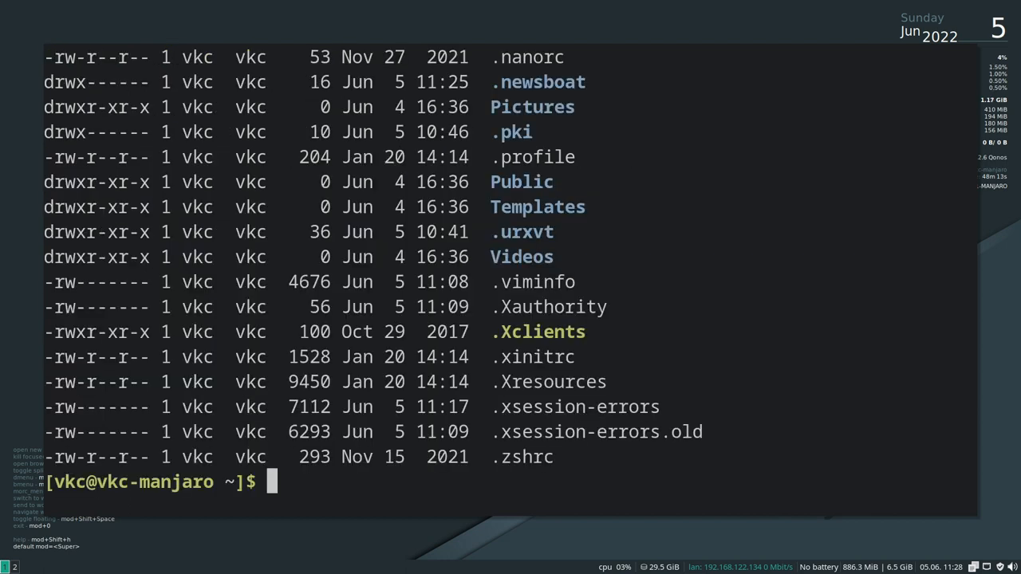